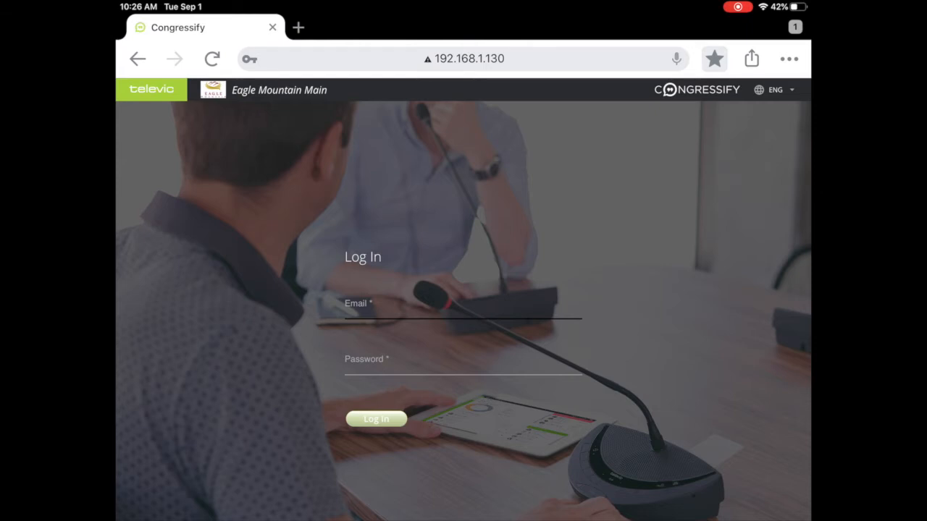
click(461, 315)
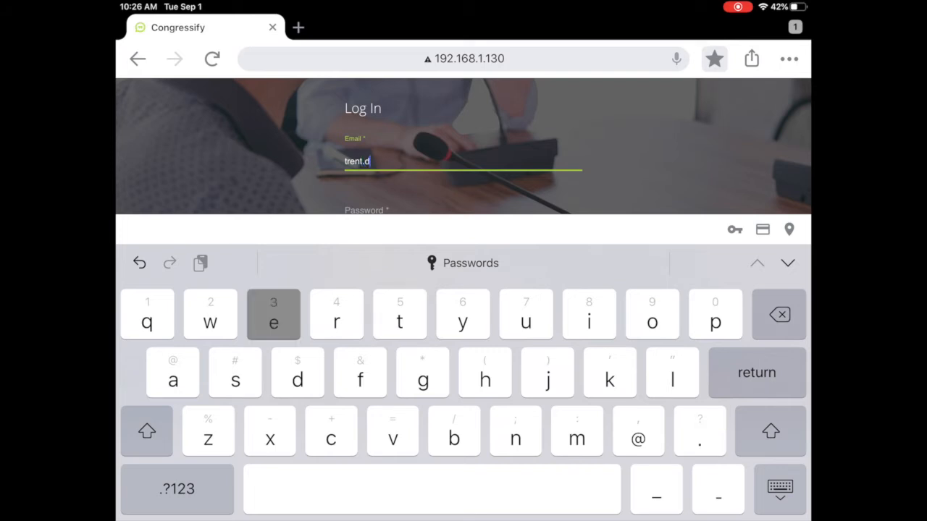
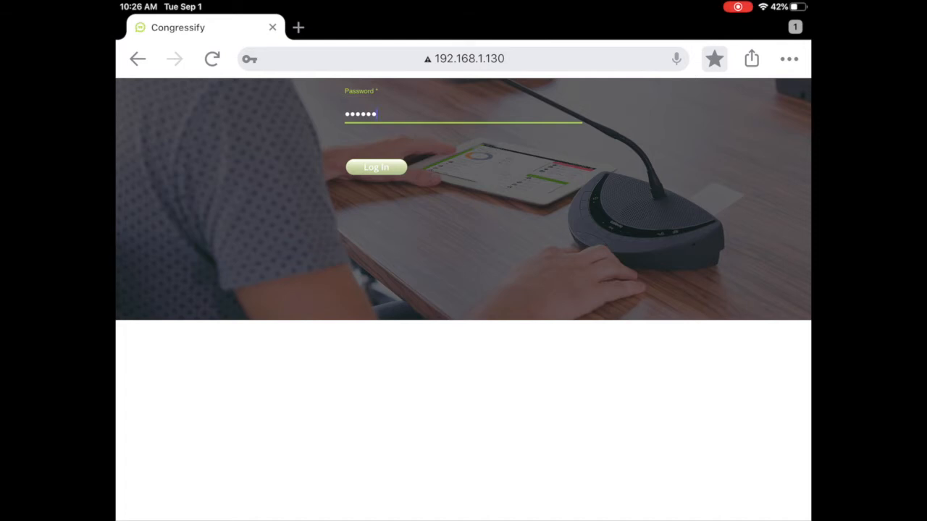
Submit the credentials with Log In to reach the meeting agenda.
click(375, 166)
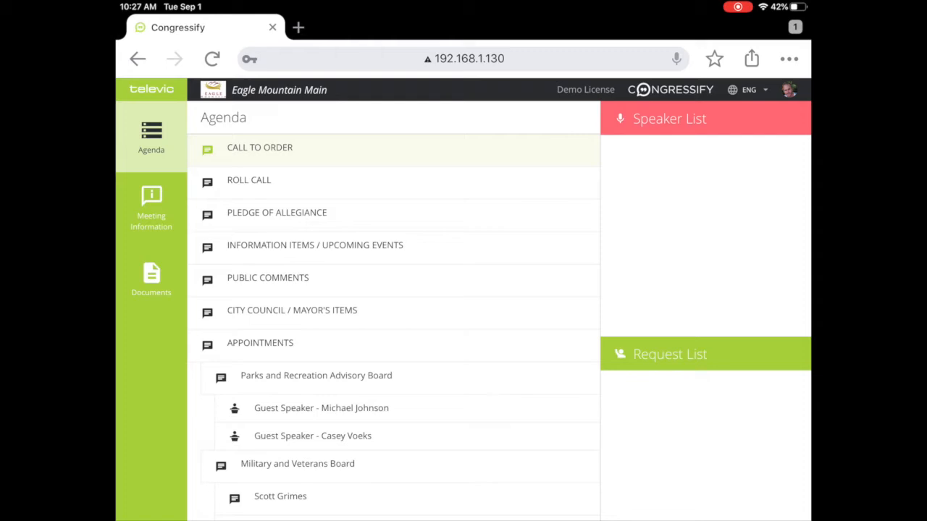
click(749, 89)
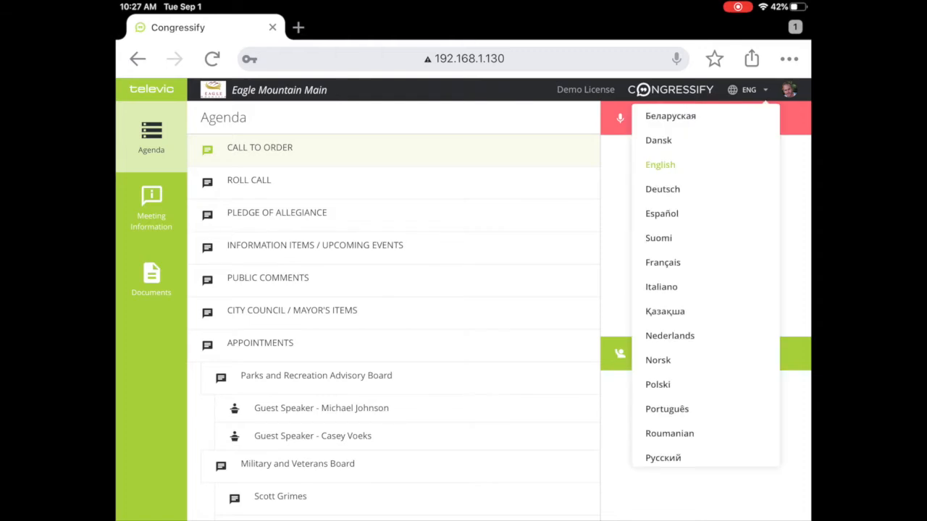
scroll(down, 3)
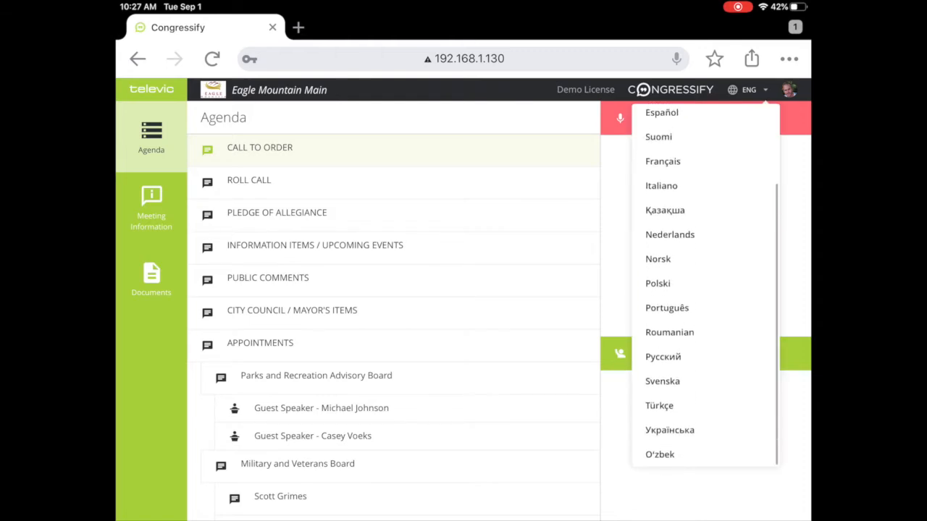
scroll(up, 3)
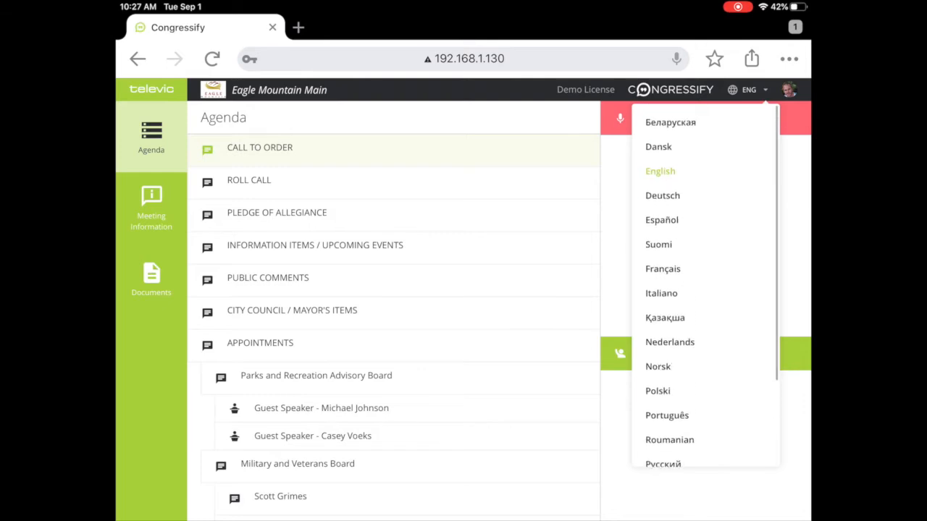
scroll(up, 3)
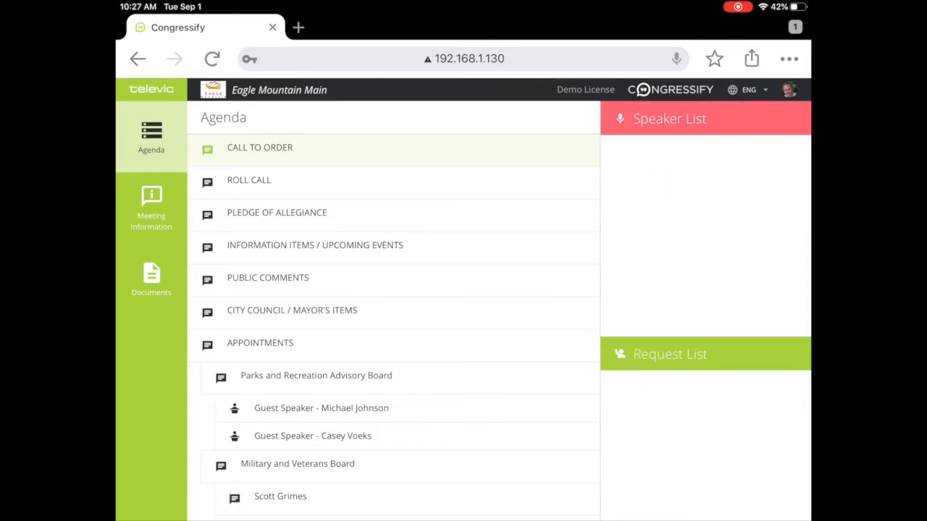
click(788, 89)
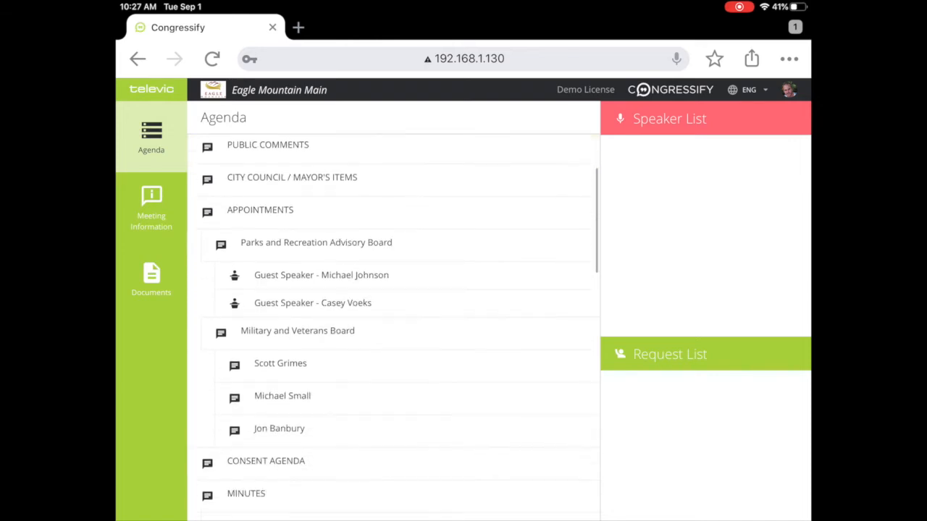
scroll(down, 3)
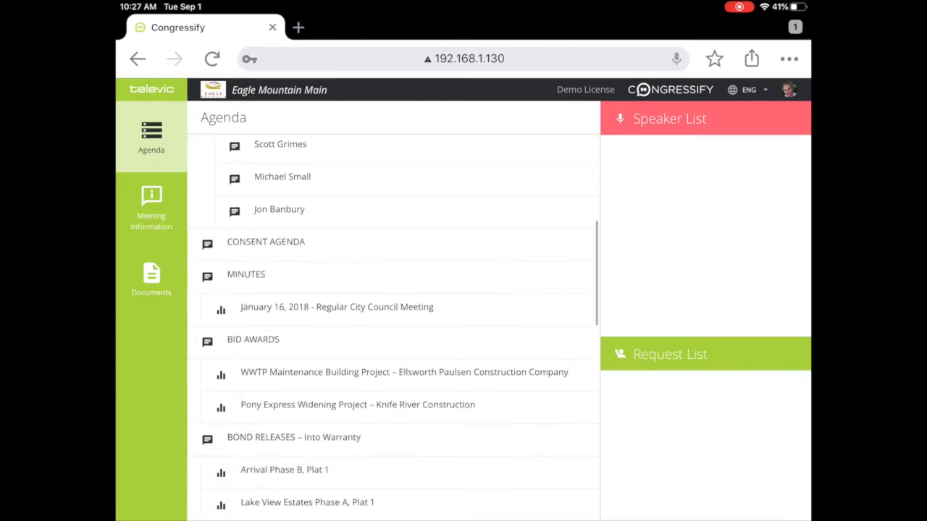
scroll(down, 3)
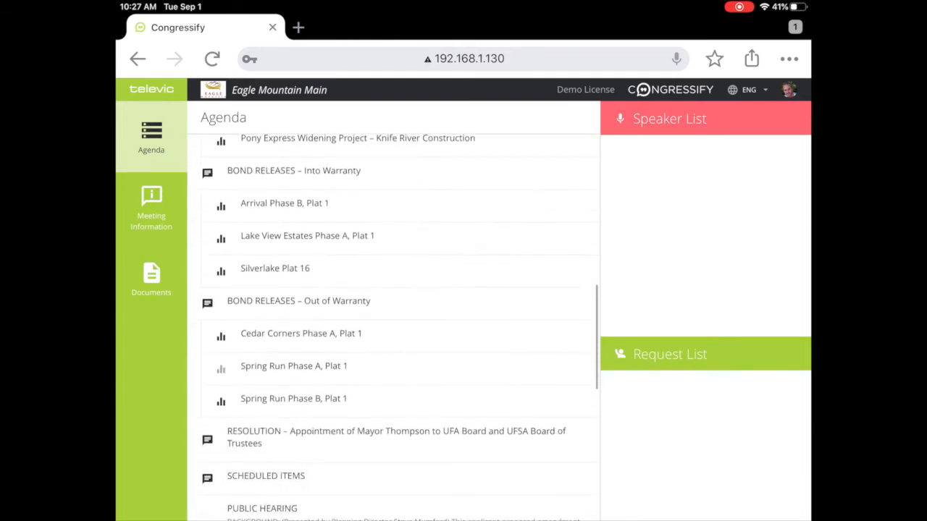
scroll(down, 3)
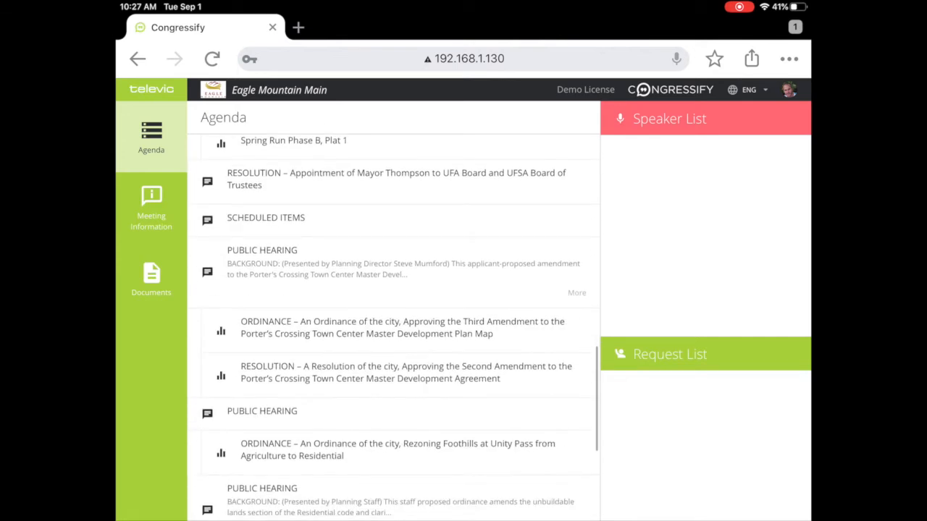
scroll(down, 3)
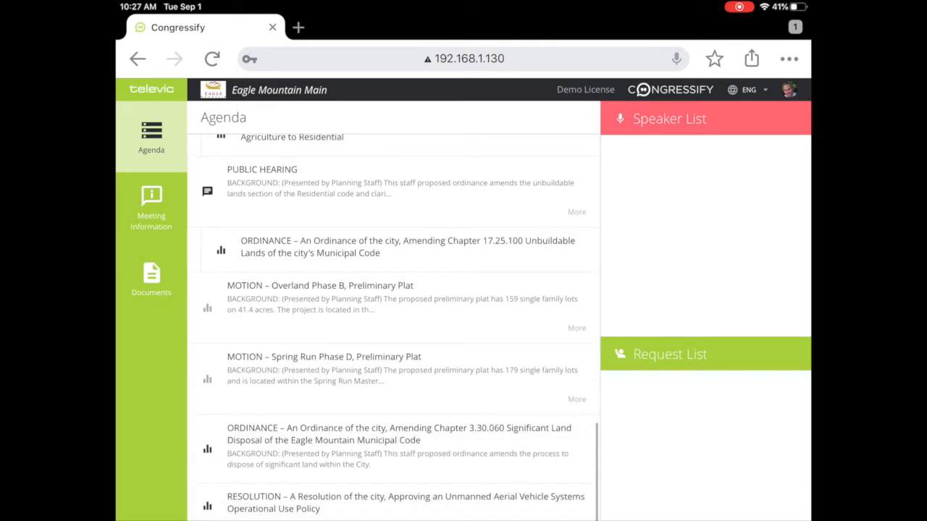
scroll(up, 3)
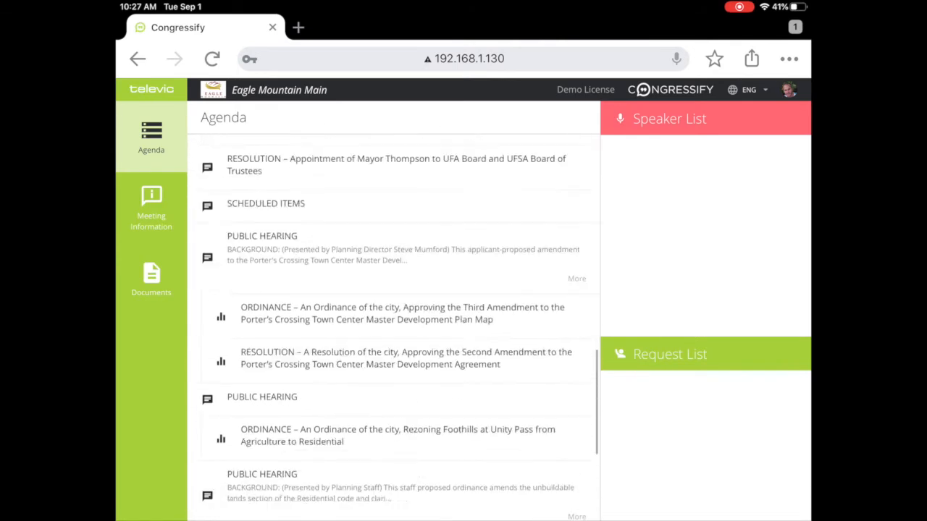
scroll(up, 3)
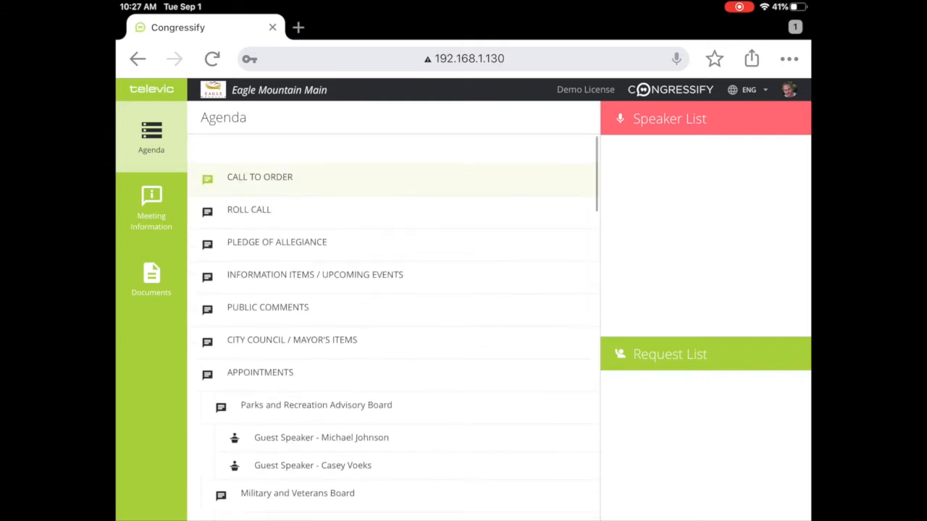
scroll(up, 3)
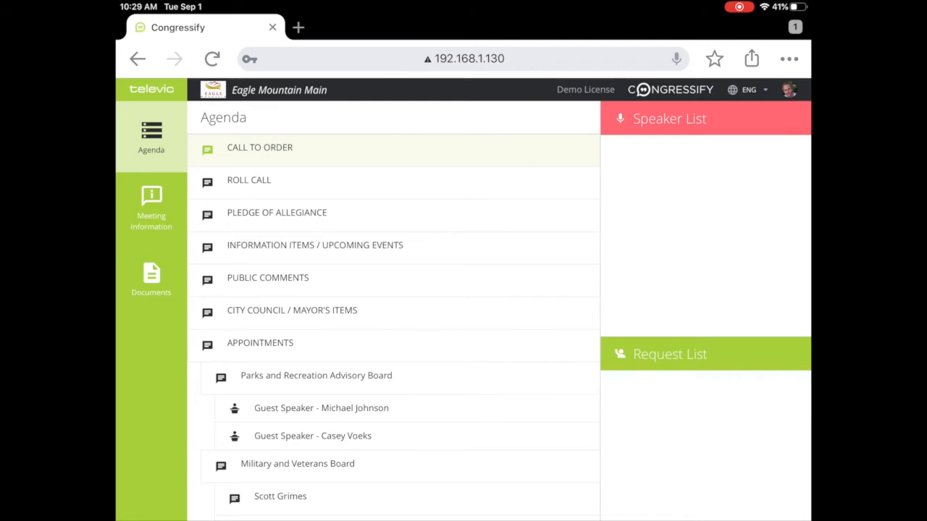
click(249, 179)
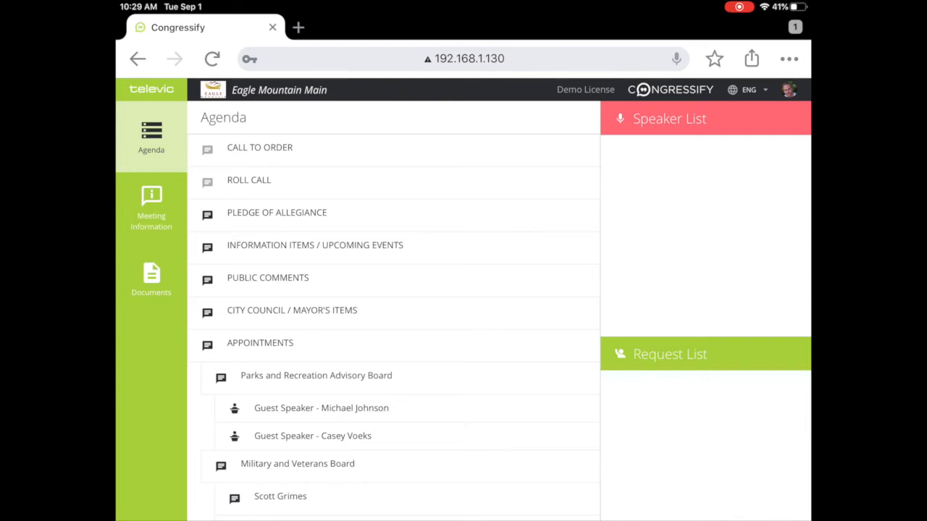
Scroll the agenda down to the bid awards and bond releases items.
scroll(down, 3)
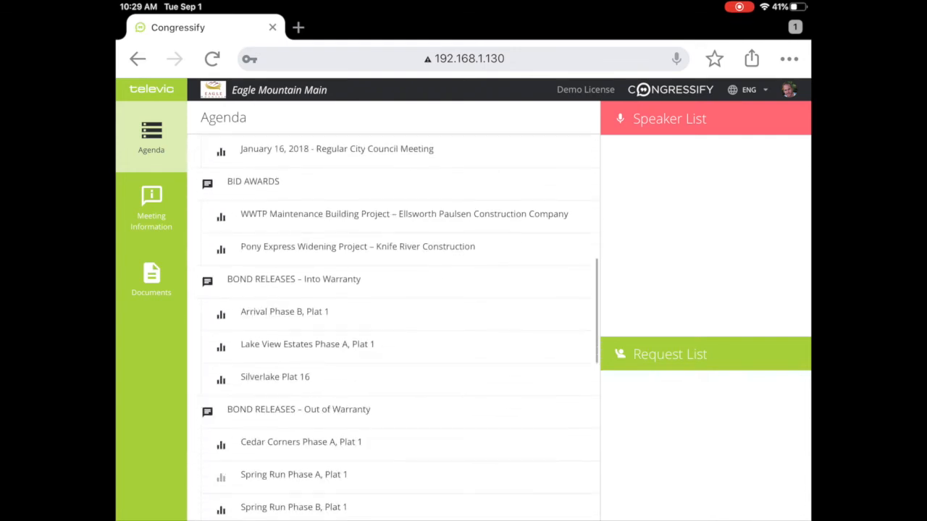
scroll(down, 3)
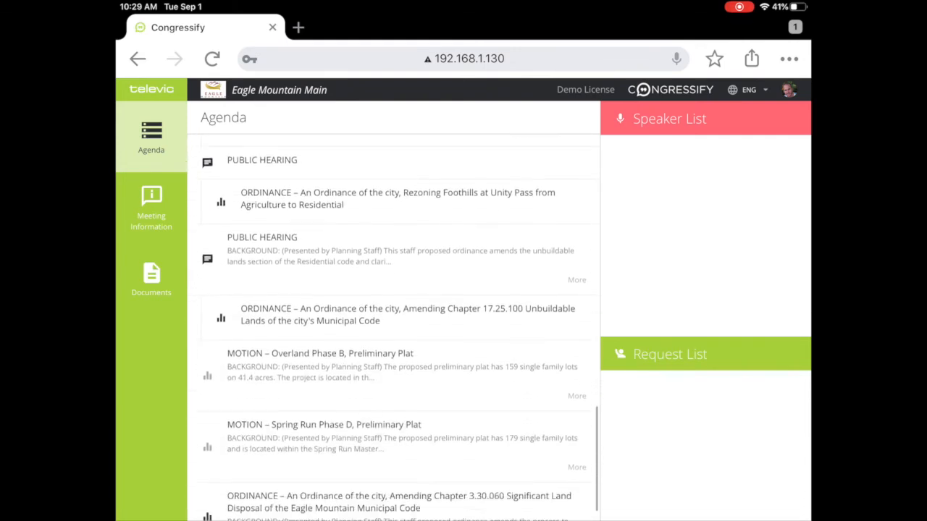
scroll(down, 3)
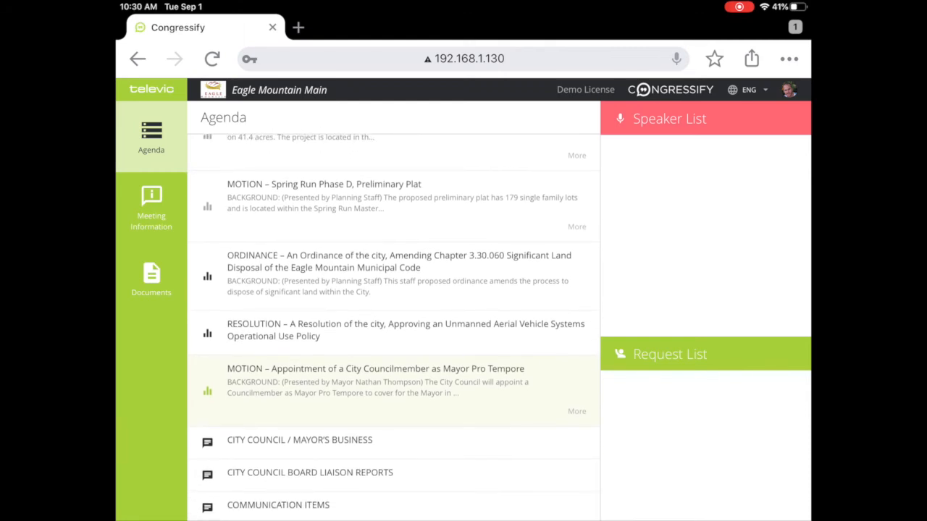
click(376, 381)
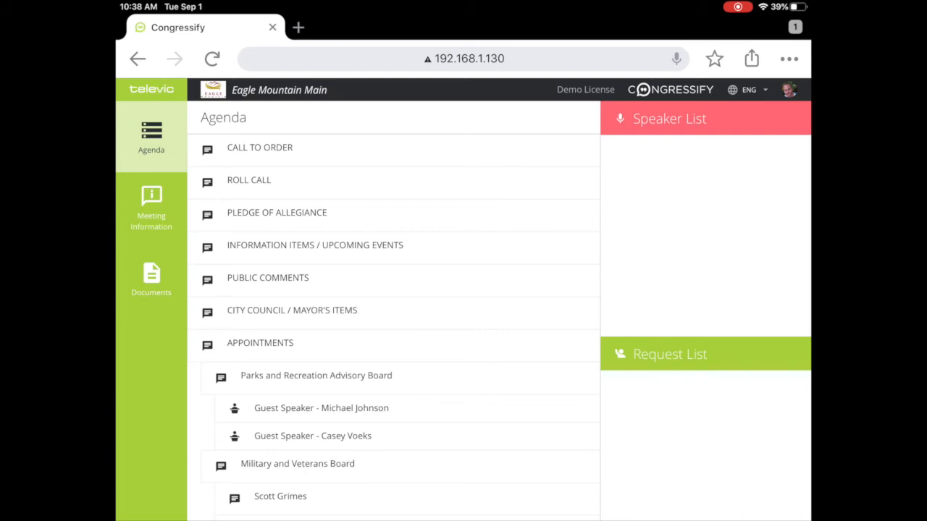
scroll(down, 3)
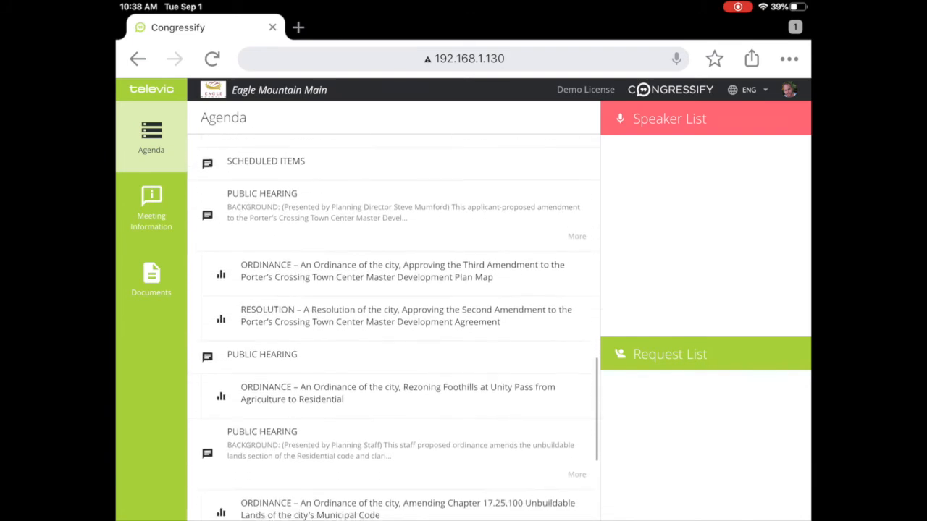
scroll(down, 3)
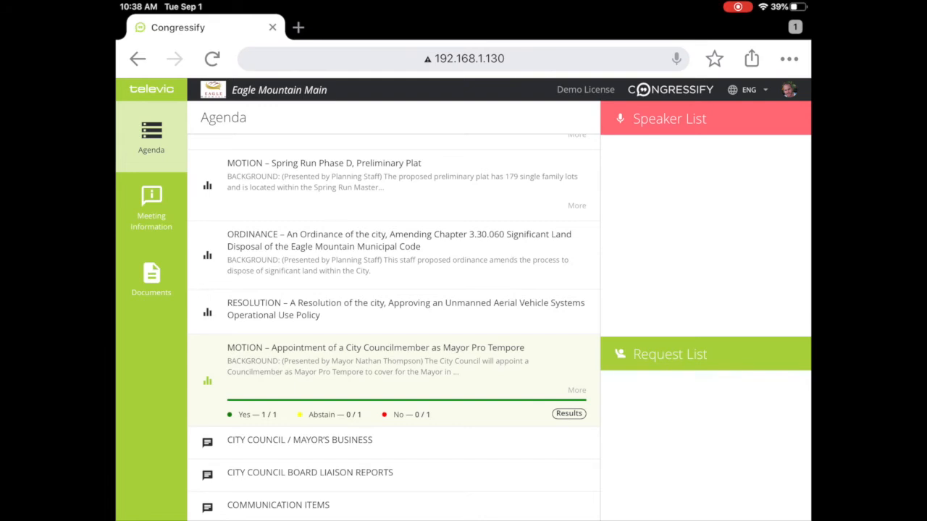
Open the Mayor Pro Tempore motion's voting results showing the unanimous Yes decision.
click(568, 413)
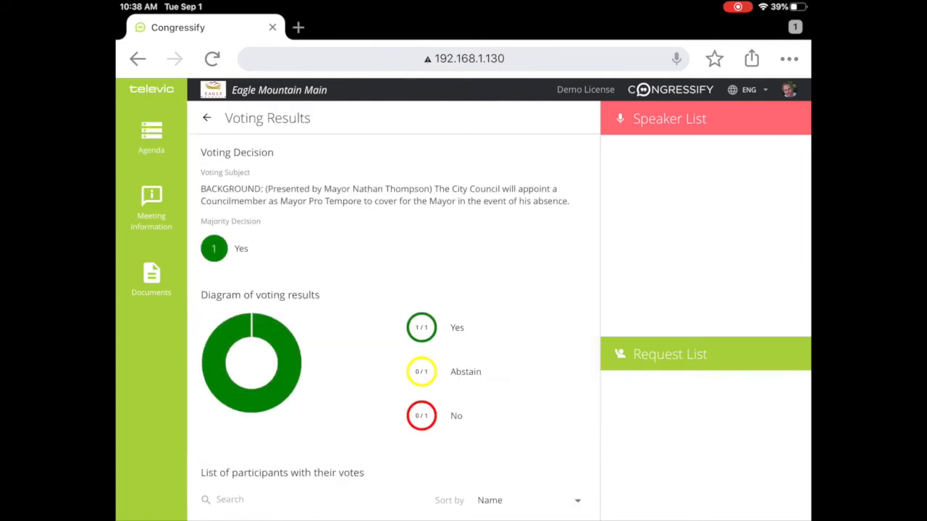
scroll(down, 3)
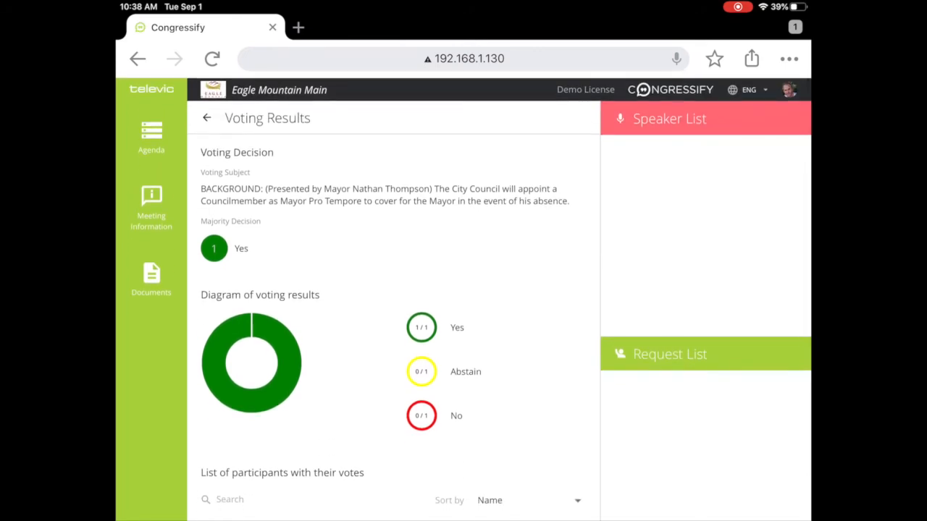
Go back to the agenda and scroll down to City Council / Mayor's Business.
click(150, 138)
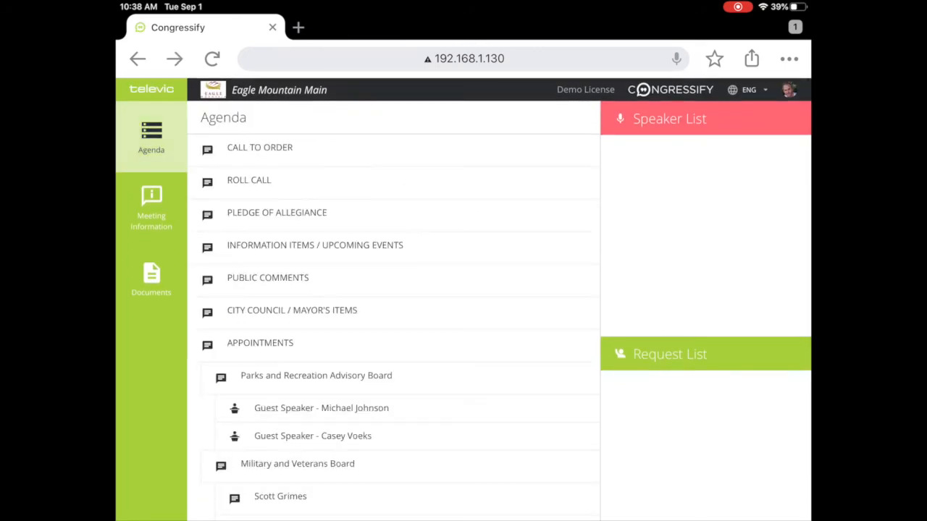
scroll(down, 3)
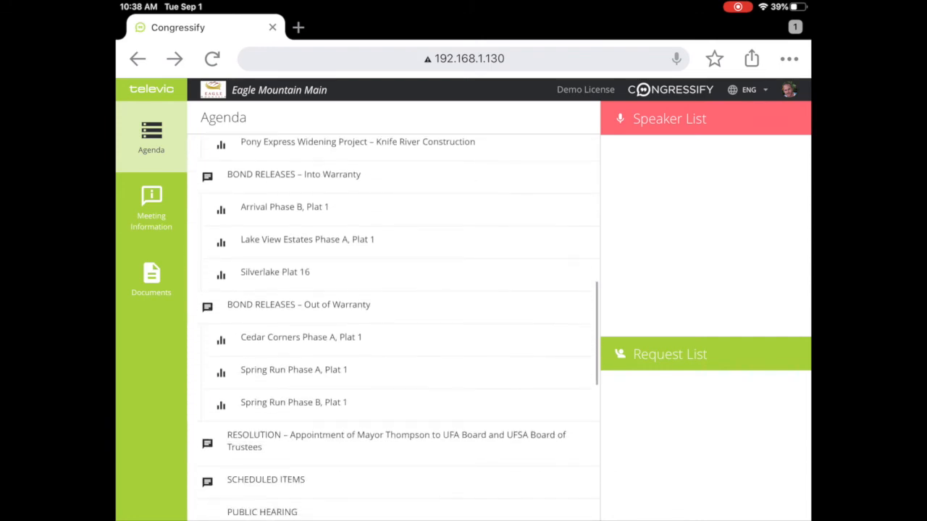
scroll(down, 3)
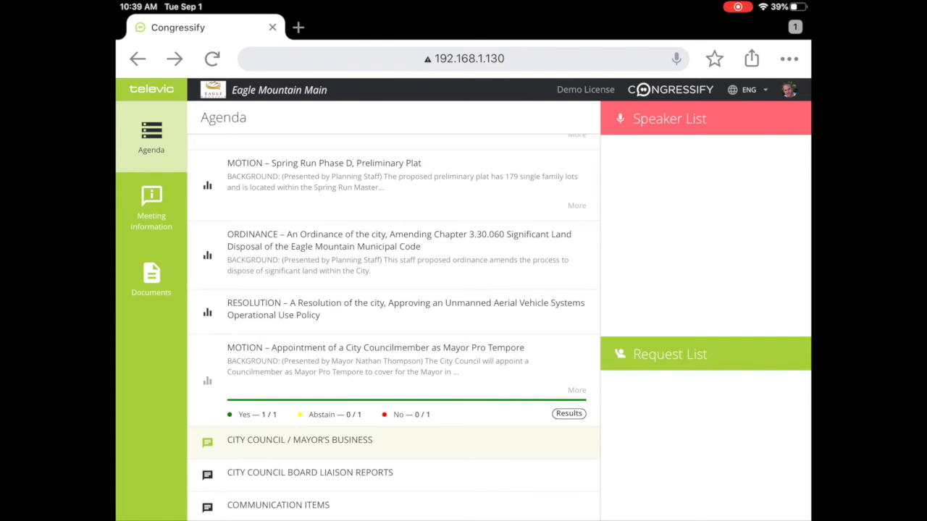
click(151, 208)
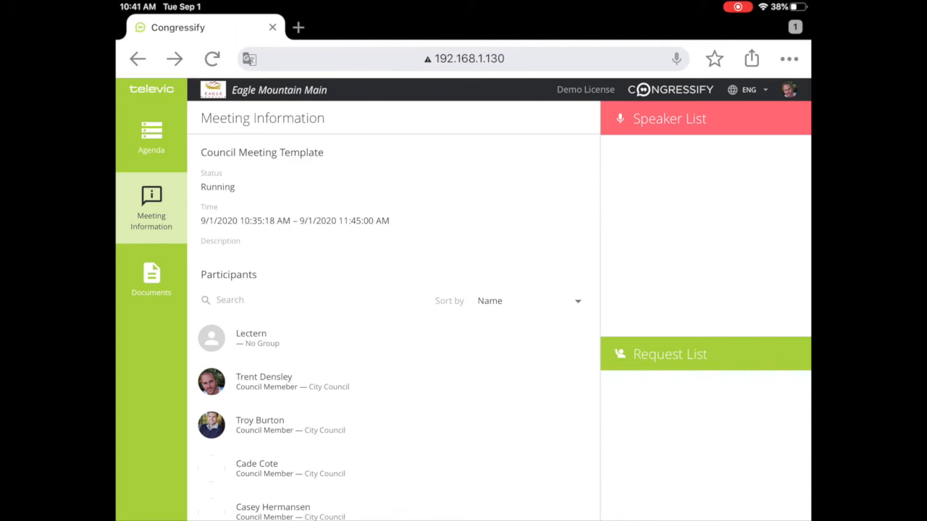
scroll(down, 3)
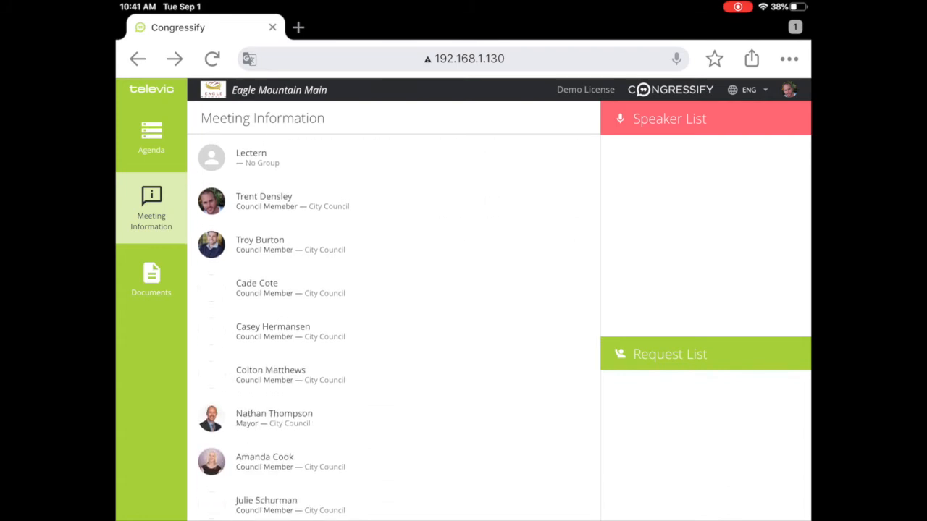
click(261, 244)
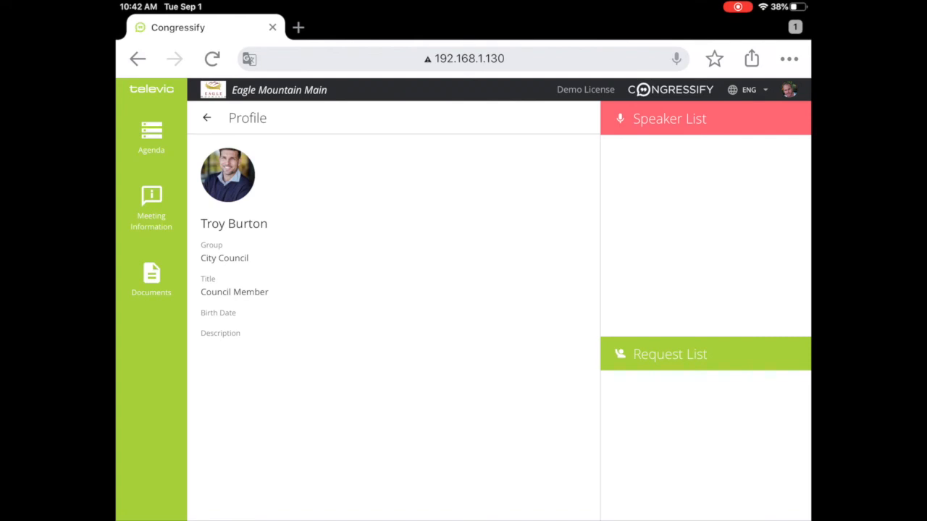
click(150, 208)
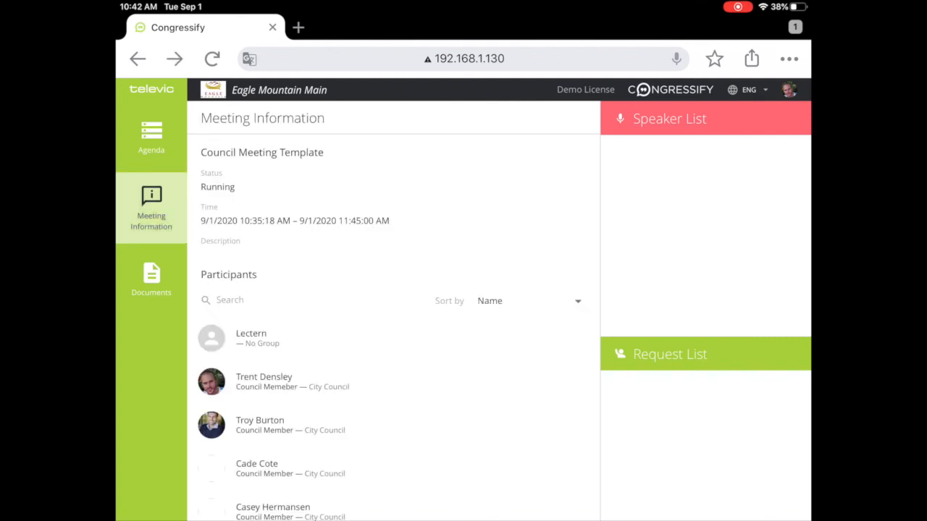
scroll(down, 3)
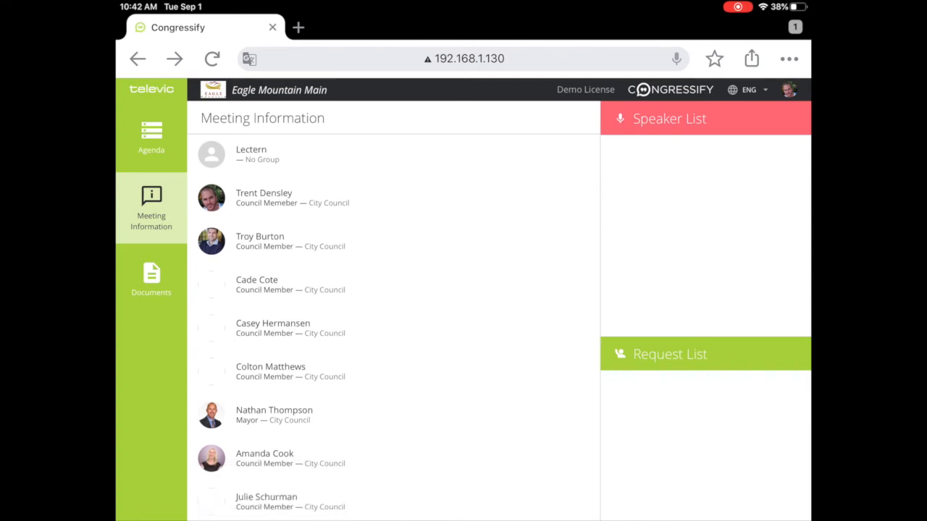
Open the T-Cam camera tracking note from Documents and page through to page 4.
click(150, 279)
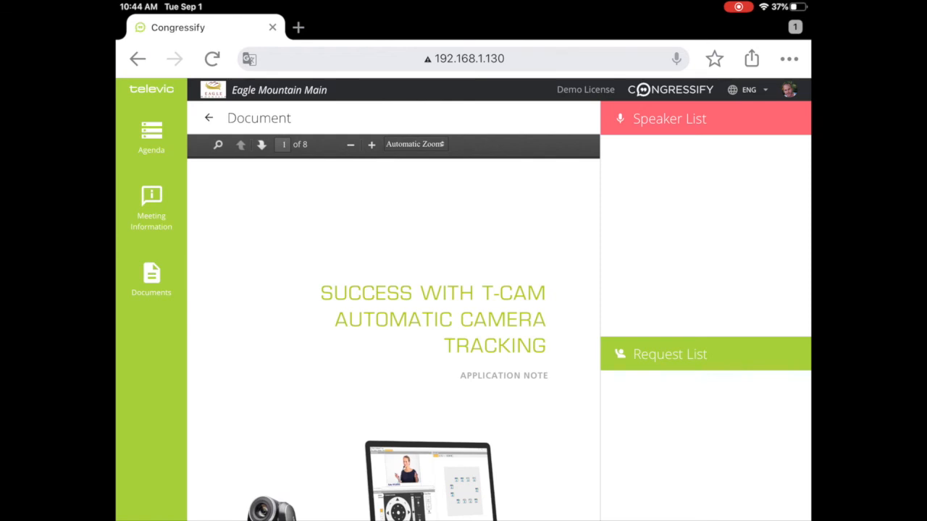
click(261, 144)
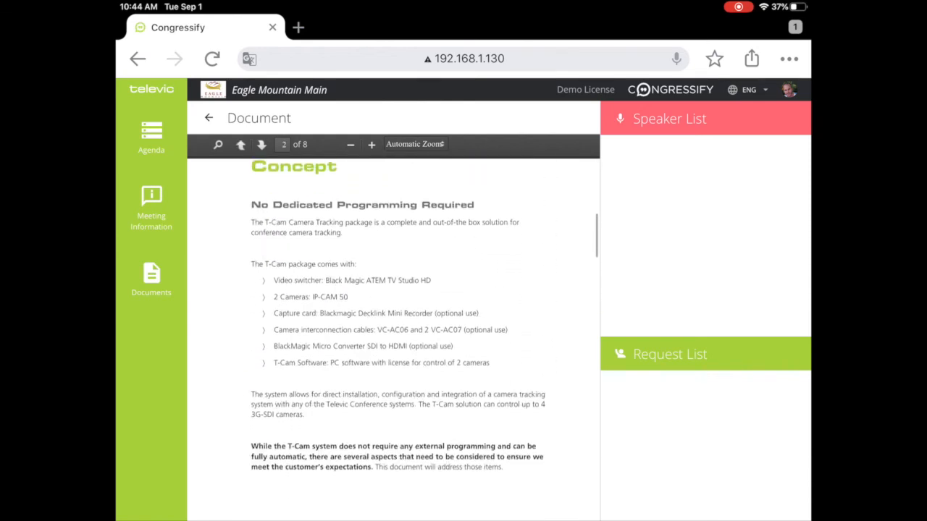
click(261, 144)
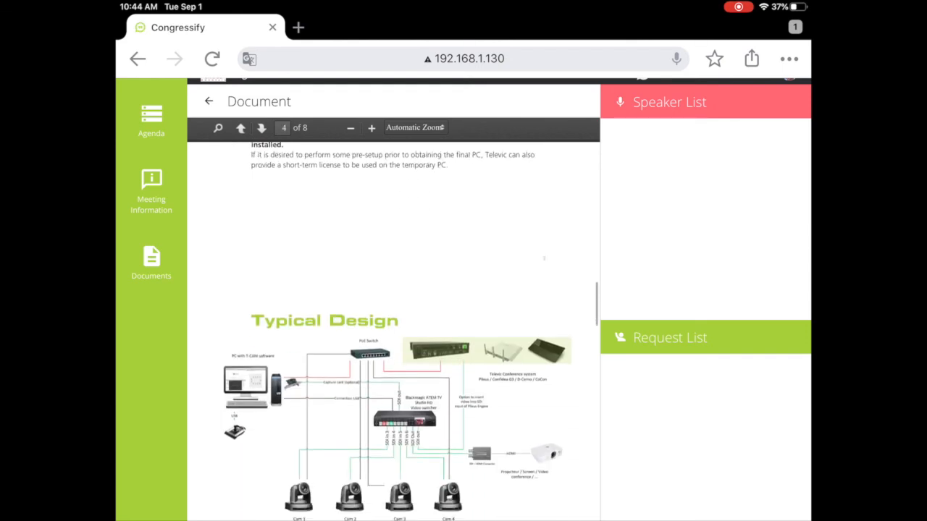
scroll(down, 3)
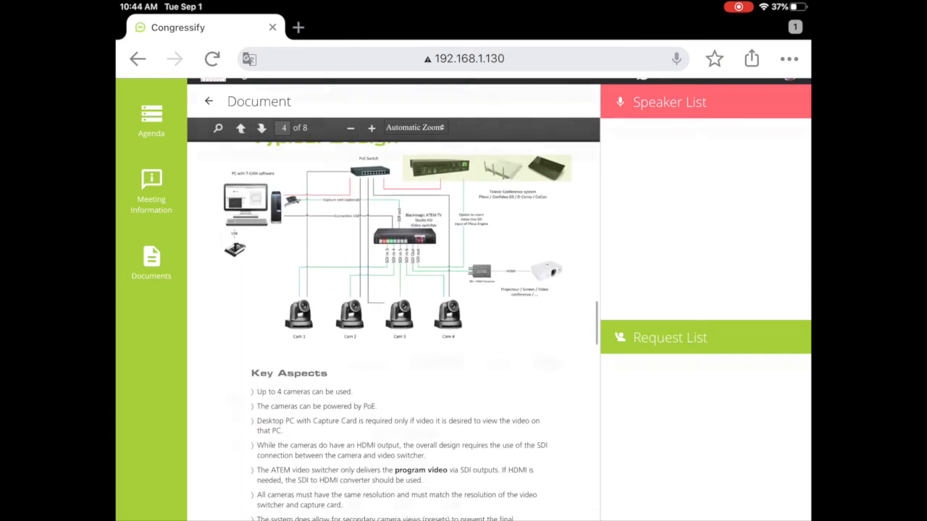
scroll(up, 3)
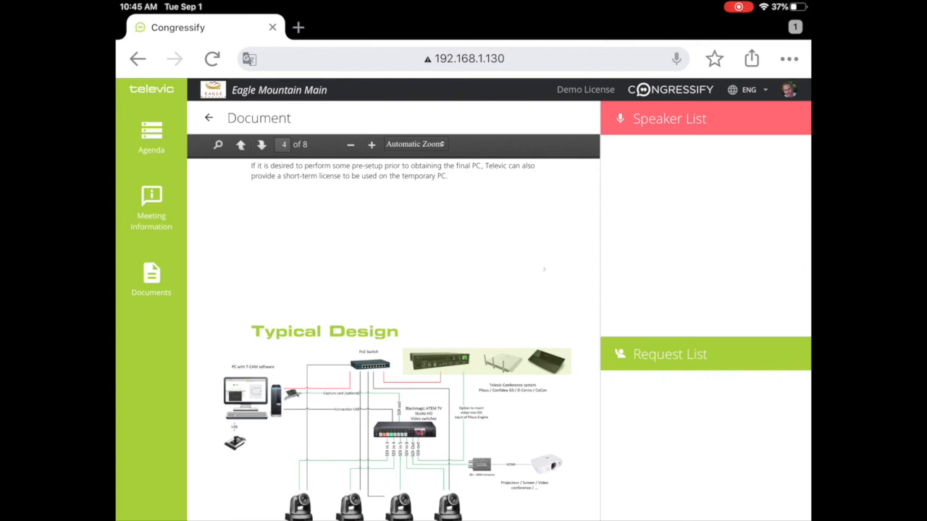
Log out through the profile avatar menu and confirm with Yes.
click(208, 117)
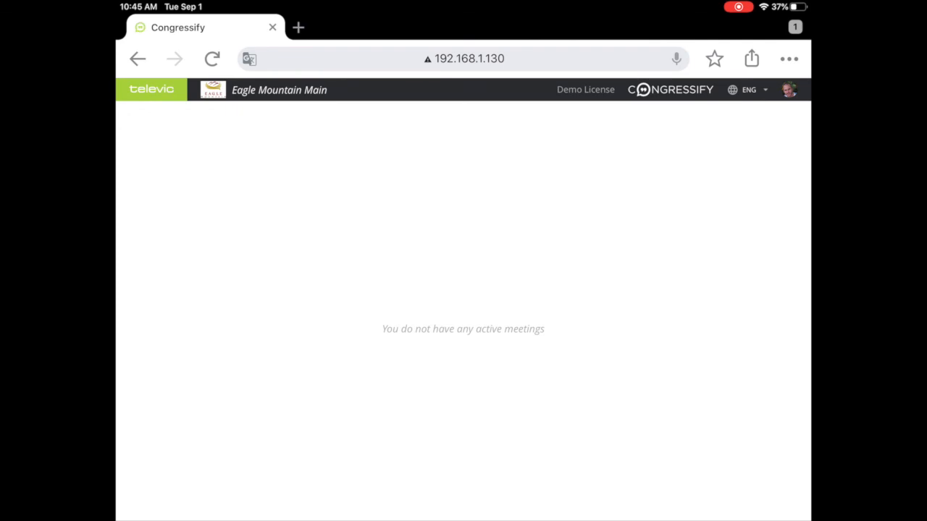
click(788, 89)
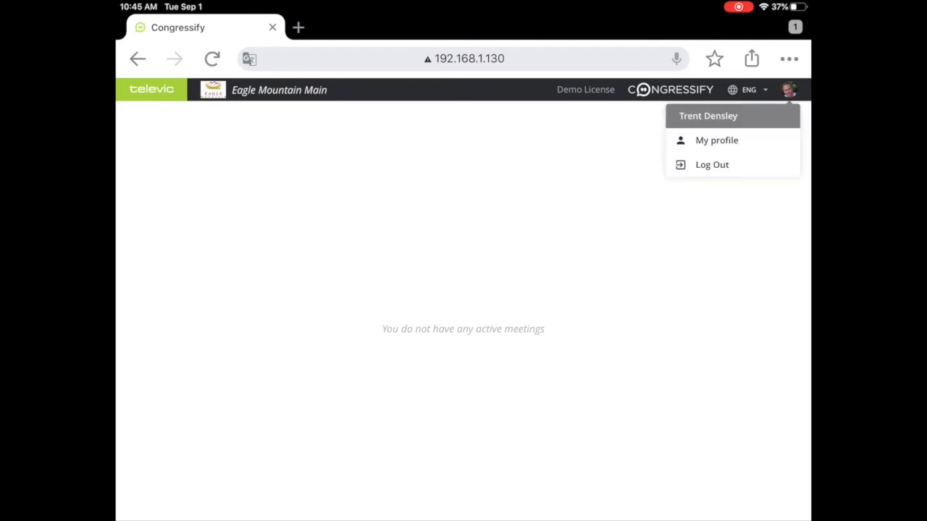
click(711, 164)
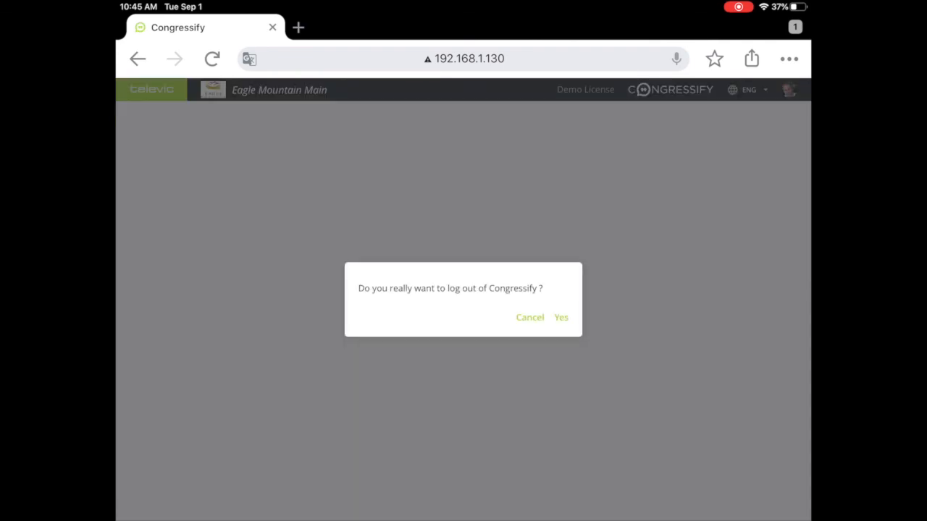
click(561, 317)
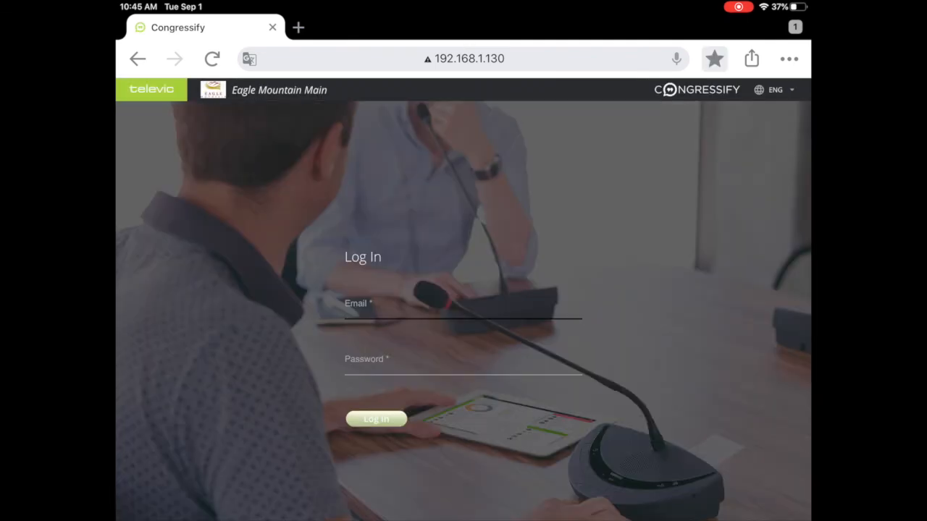